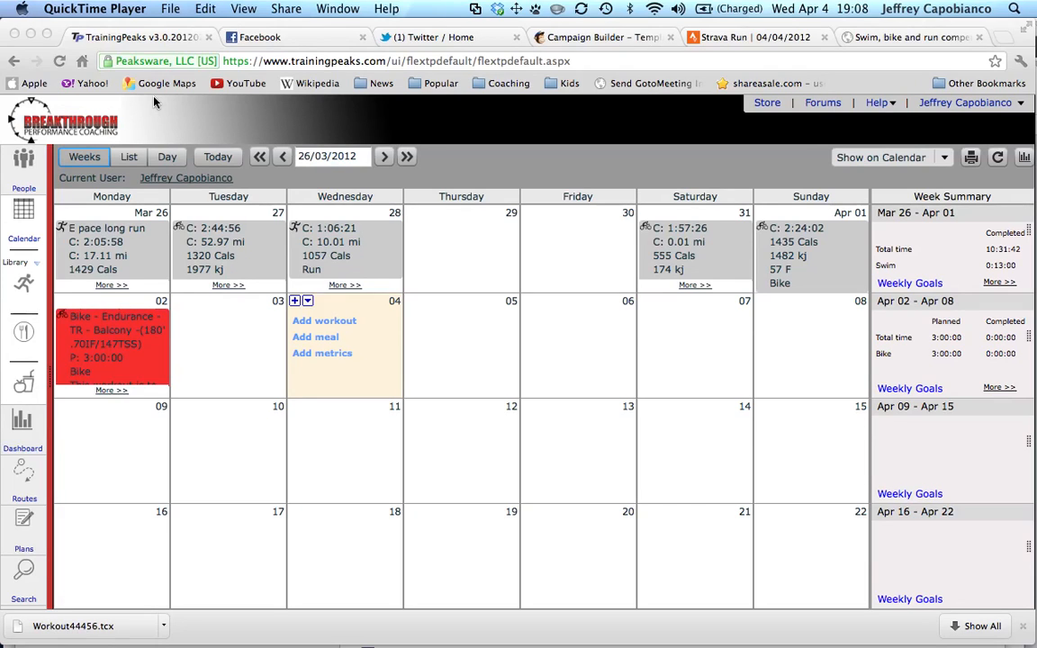
mouse_move(409, 589)
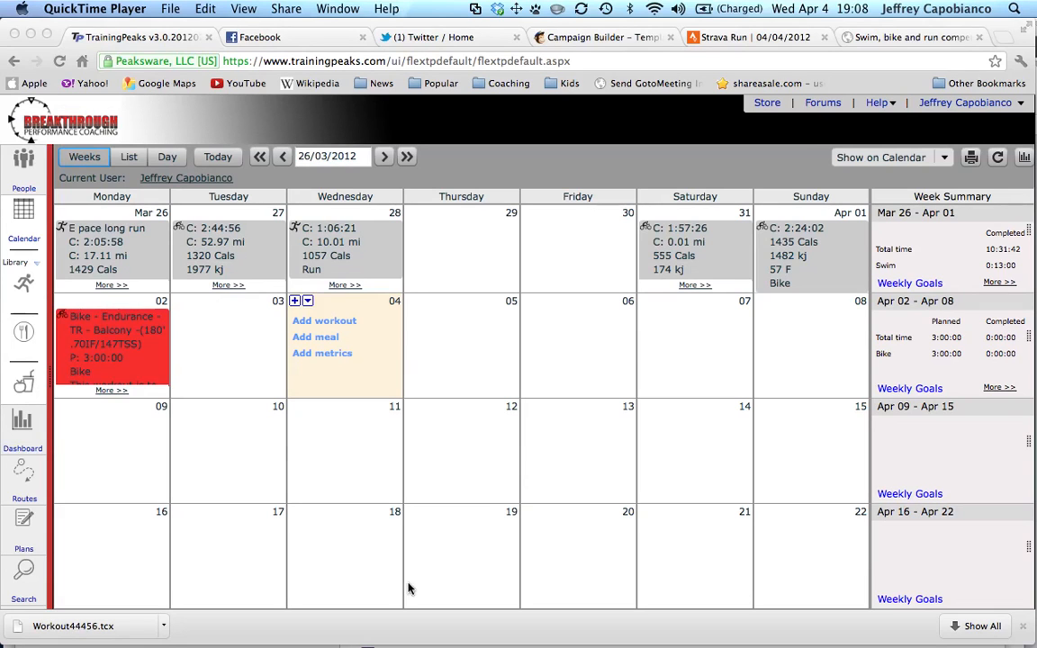
mouse_move(637, 594)
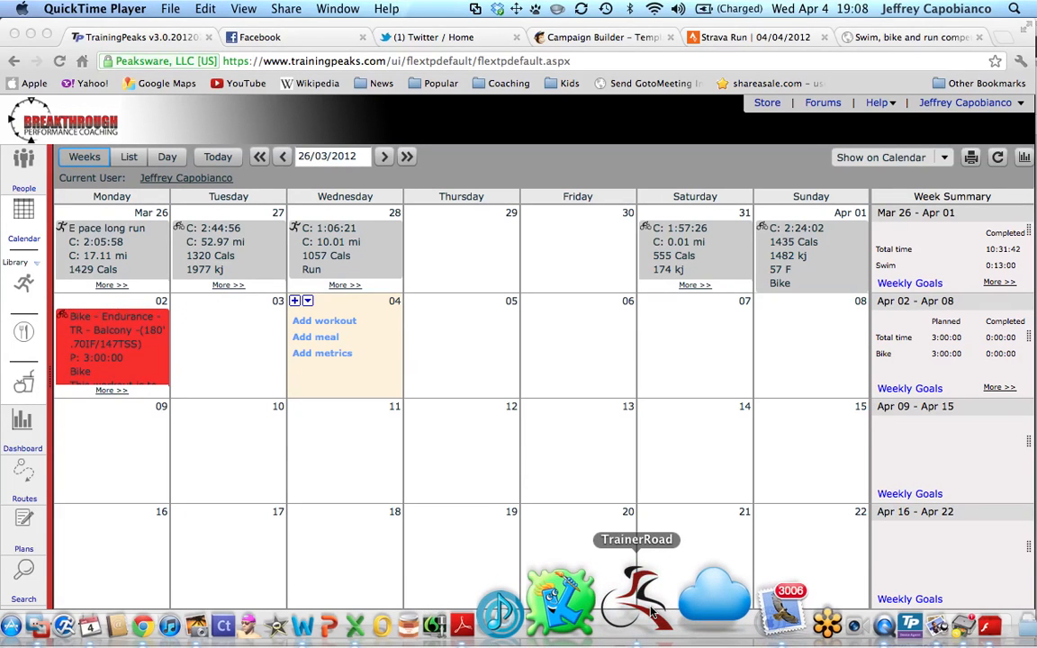
Step: Launch TrainerRoad and expand the Balcony ride in the Career history to show its stats and downloads
left_click(637, 594)
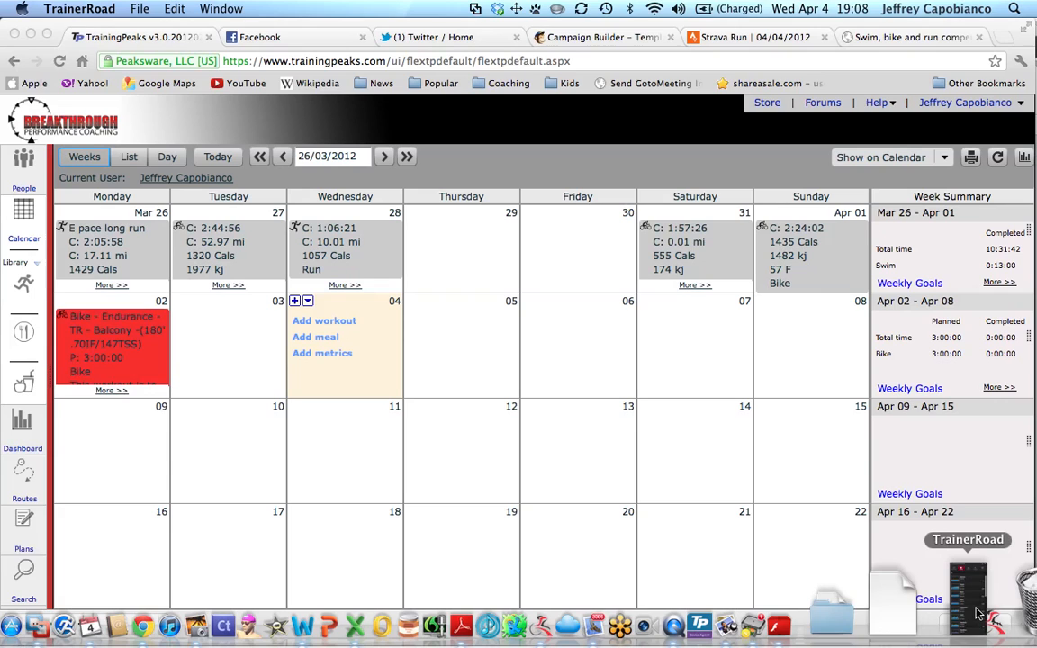
left_click(969, 594)
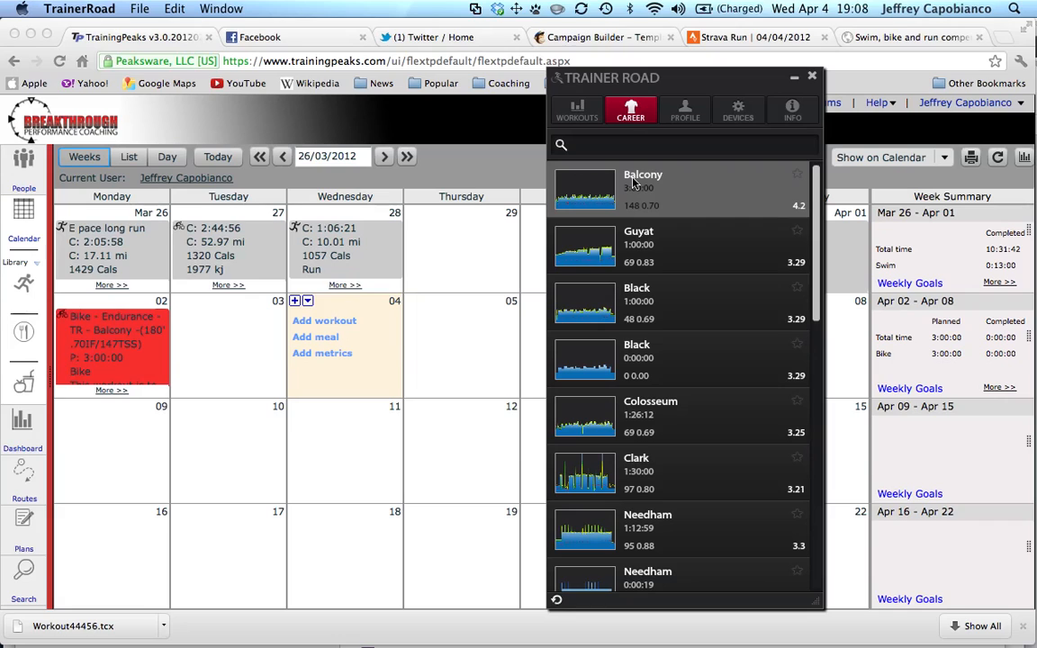
left_click(642, 189)
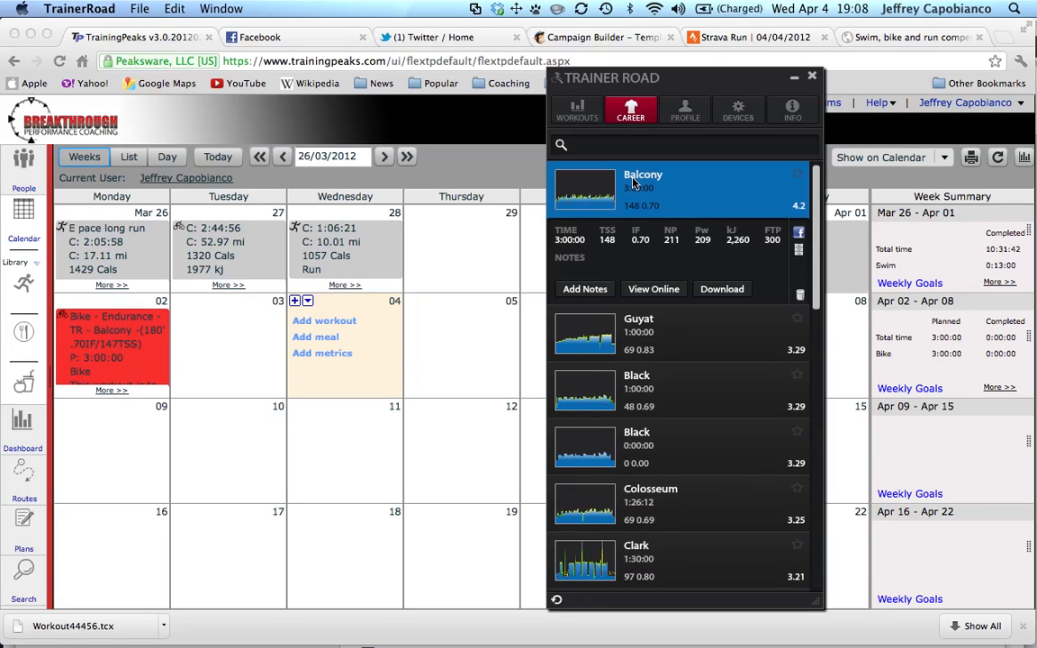
mouse_move(688, 234)
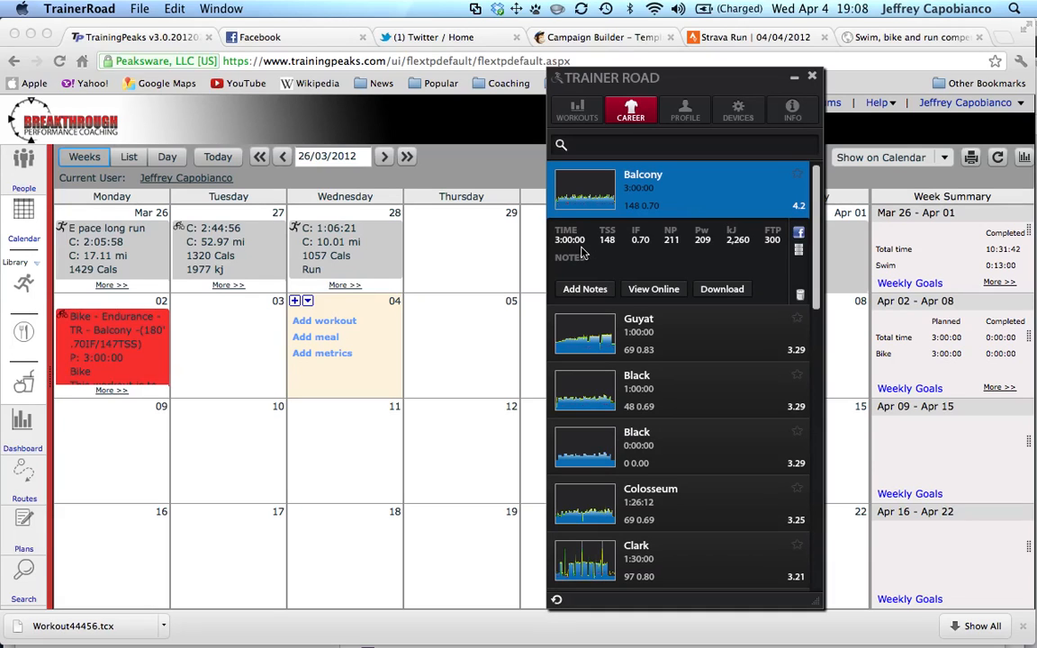
mouse_move(612, 252)
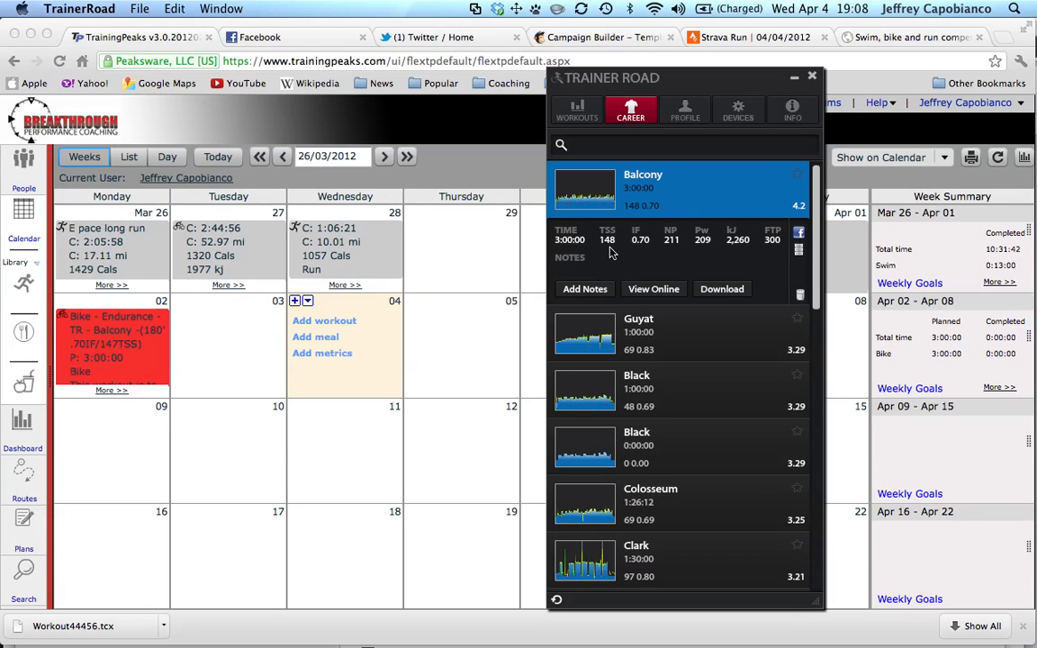
mouse_move(720, 288)
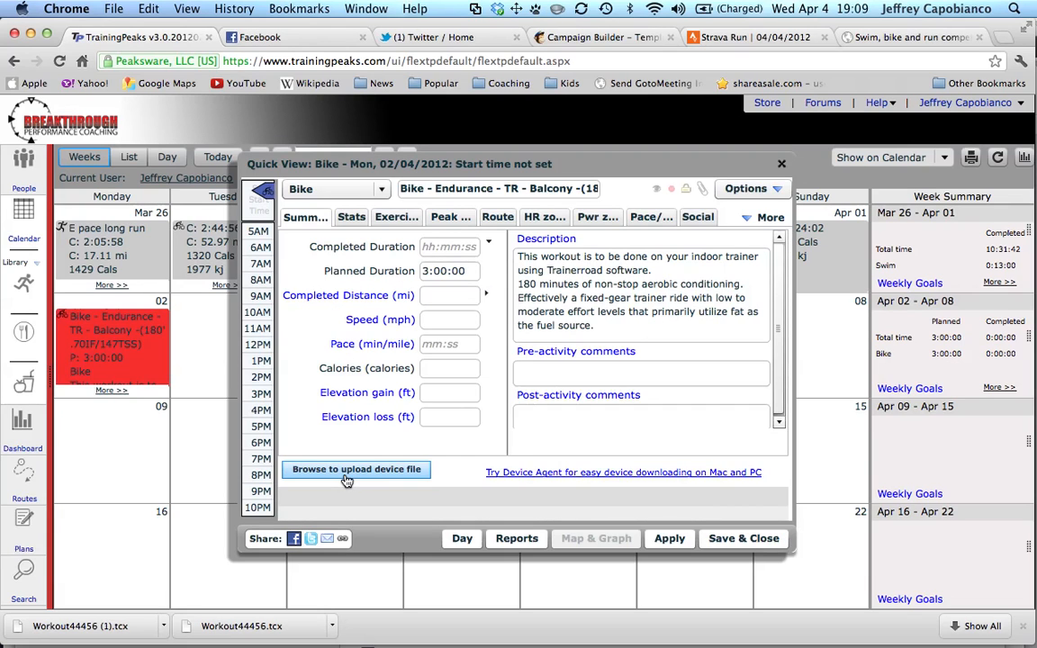
Step: Upload Workout44456 (1).tcx to the 2 April workout and apply it
left_click(356, 468)
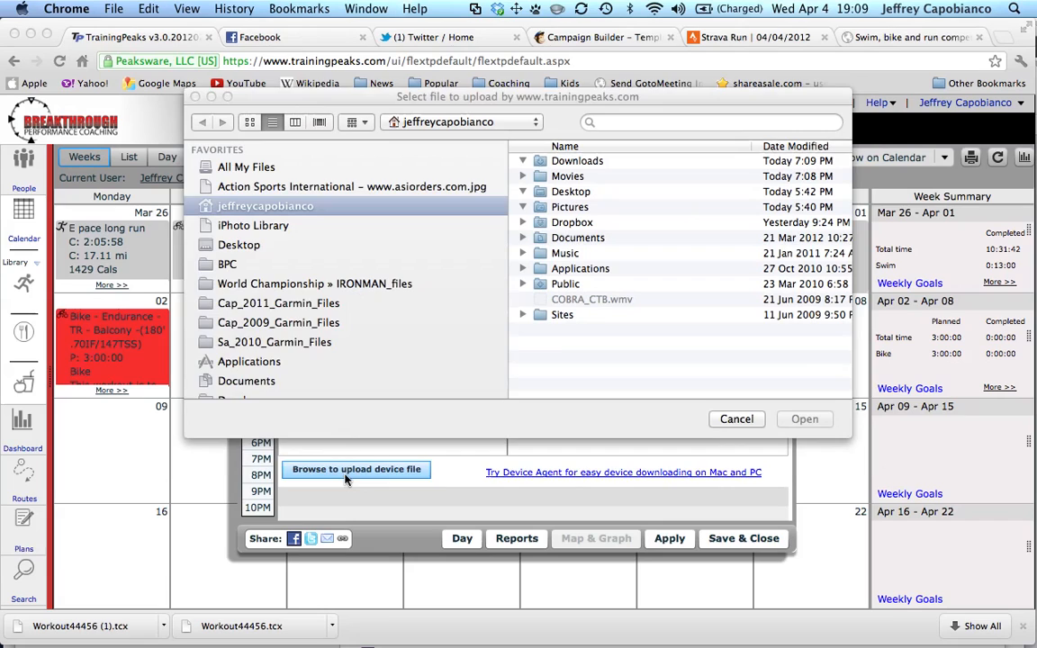
left_click(795, 146)
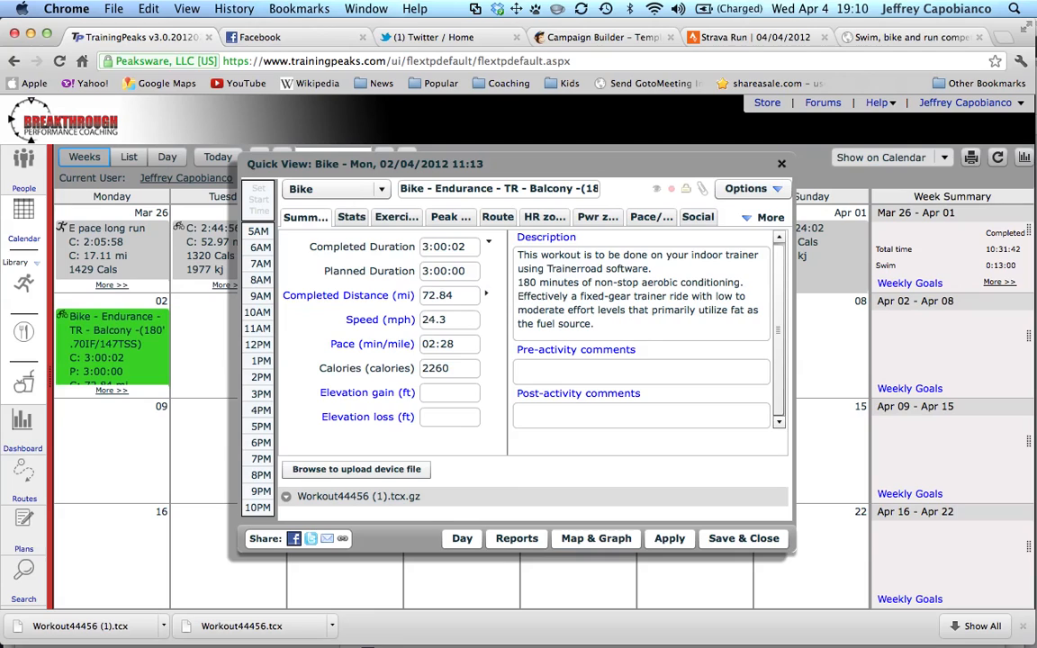
left_click(594, 538)
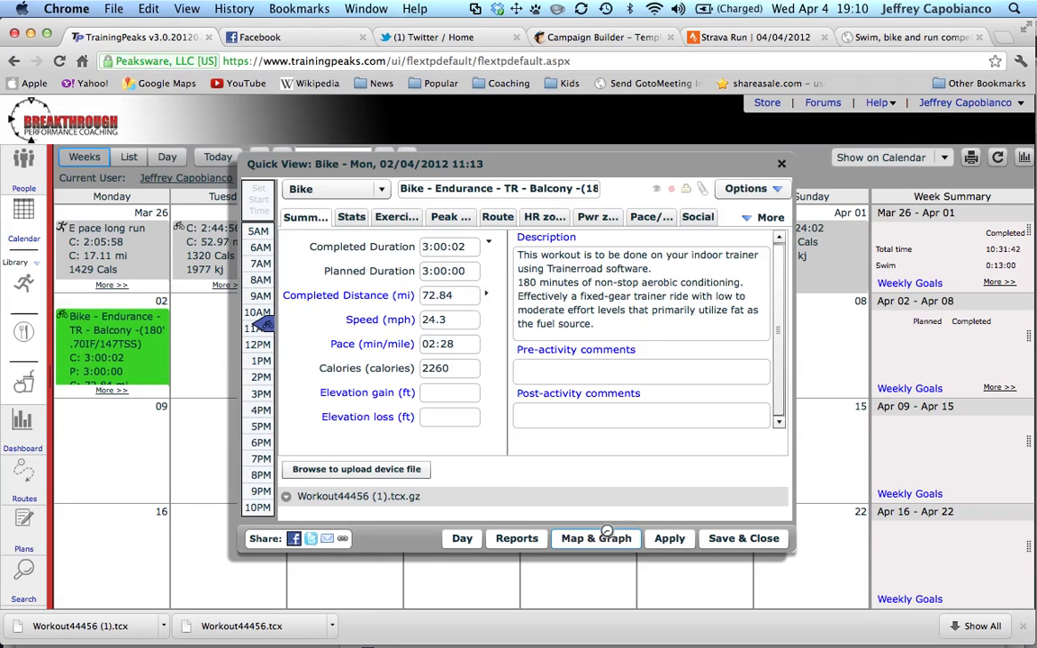
Step: Show the ride as a Map & Graph view of power, heart rate and speed
left_click(594, 538)
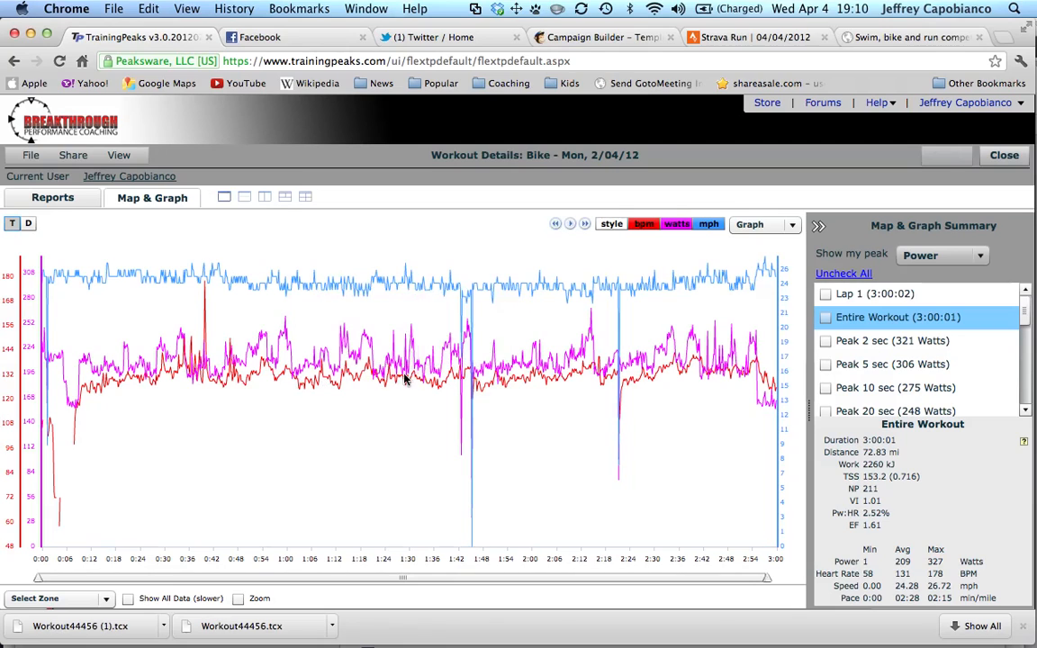
mouse_move(407, 378)
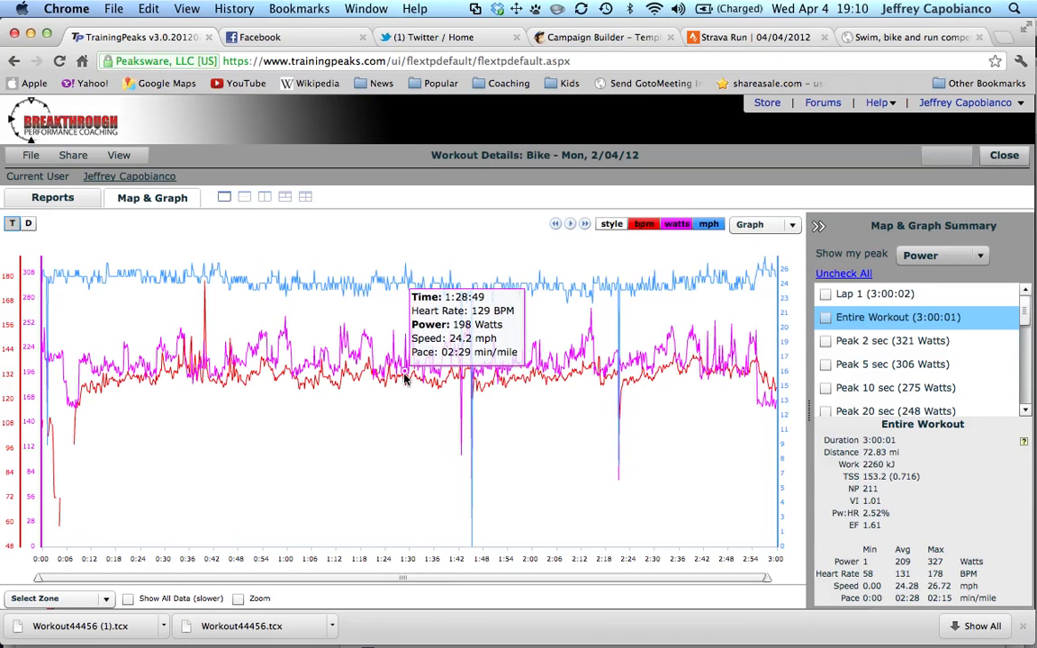
mouse_move(385, 364)
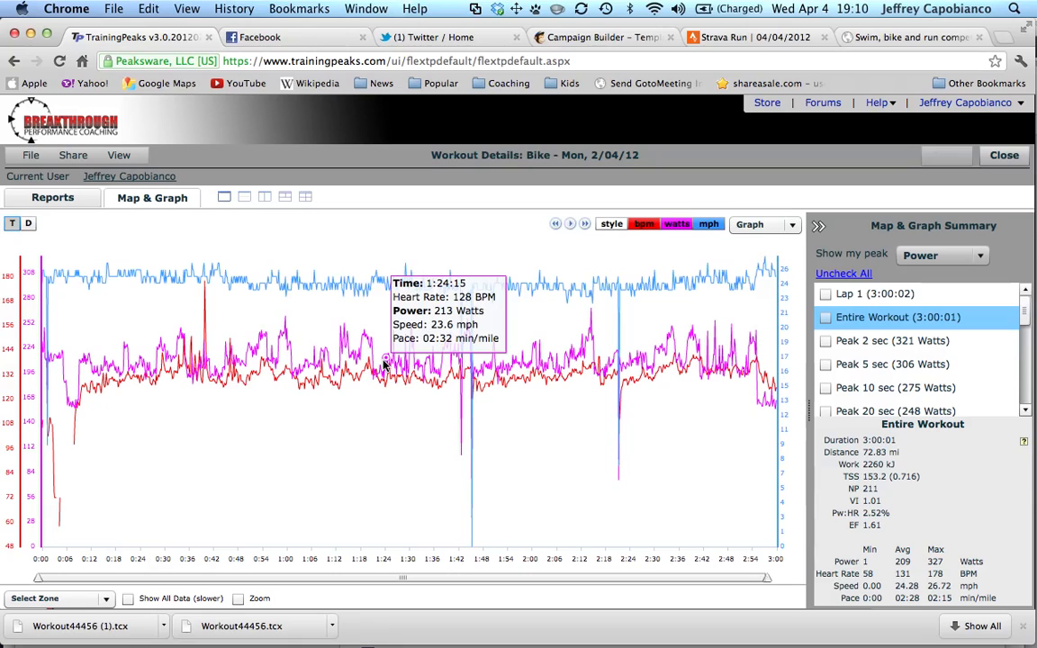